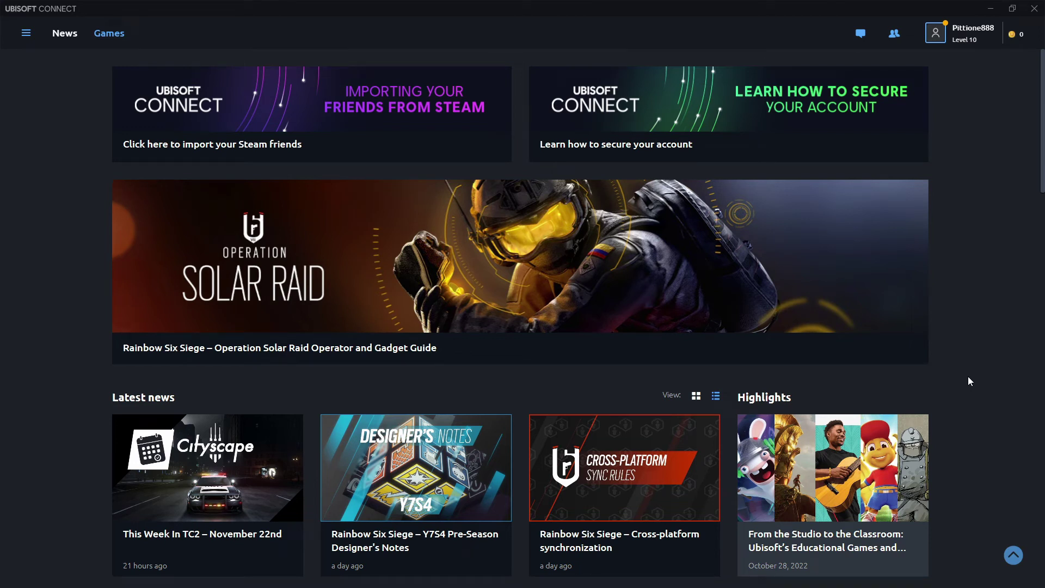
{"action": "mouse_move", "coordinate": [974, 268]}
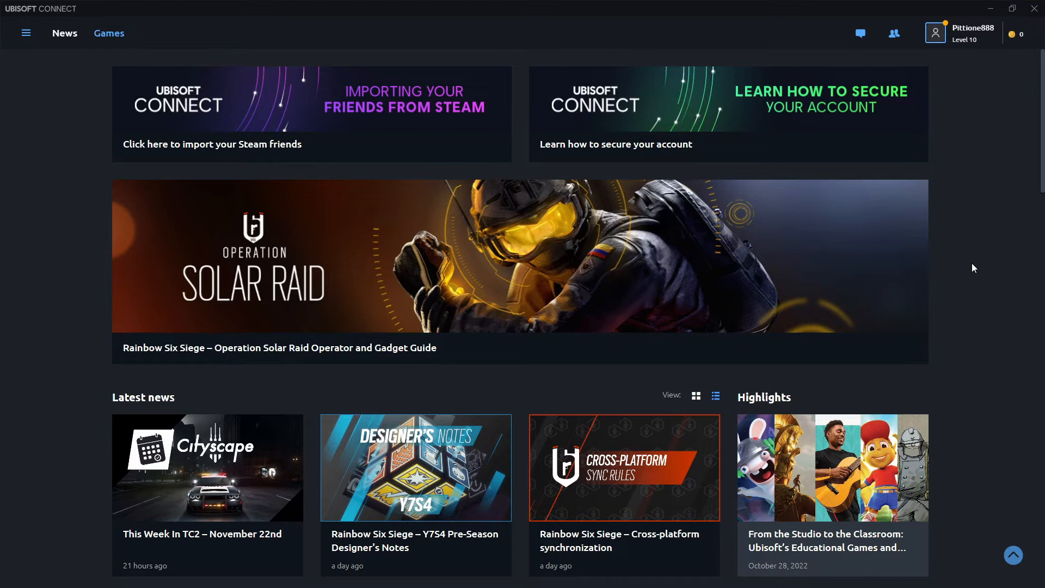
{"action": "mouse_move", "coordinate": [966, 214]}
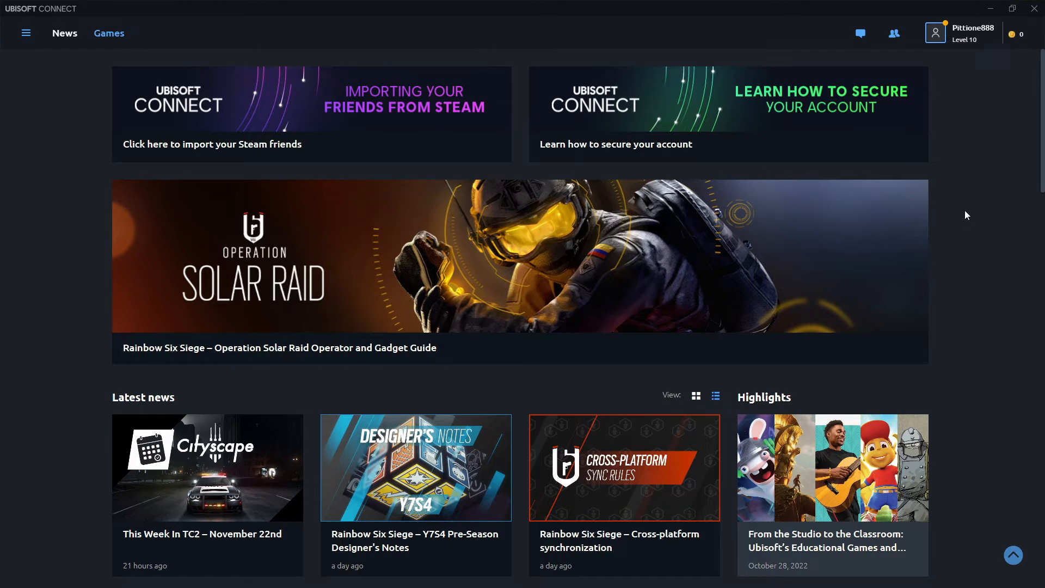
{"action": "mouse_move", "coordinate": [970, 212]}
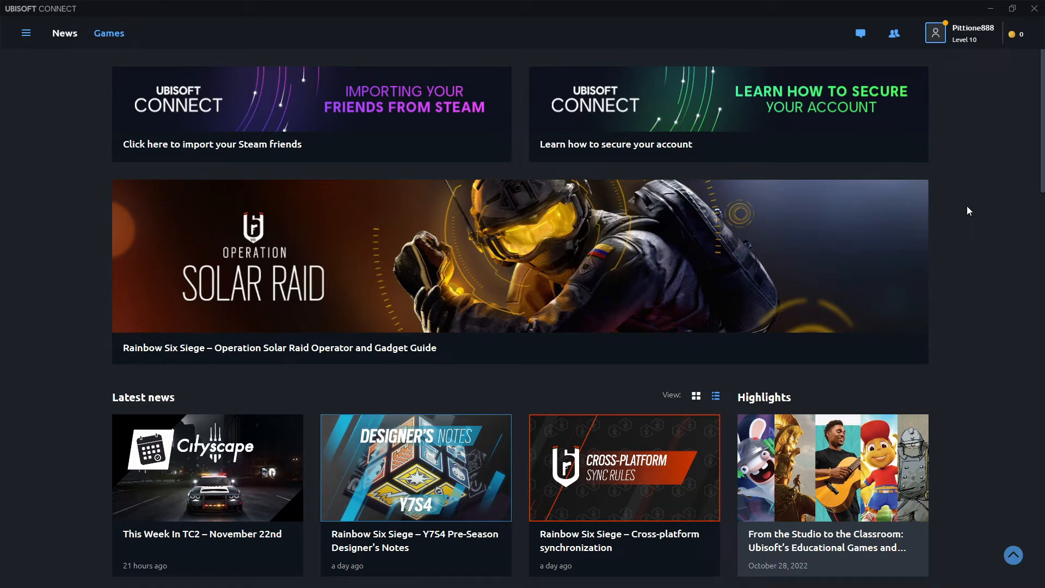
{"action": "mouse_move", "coordinate": [29, 44]}
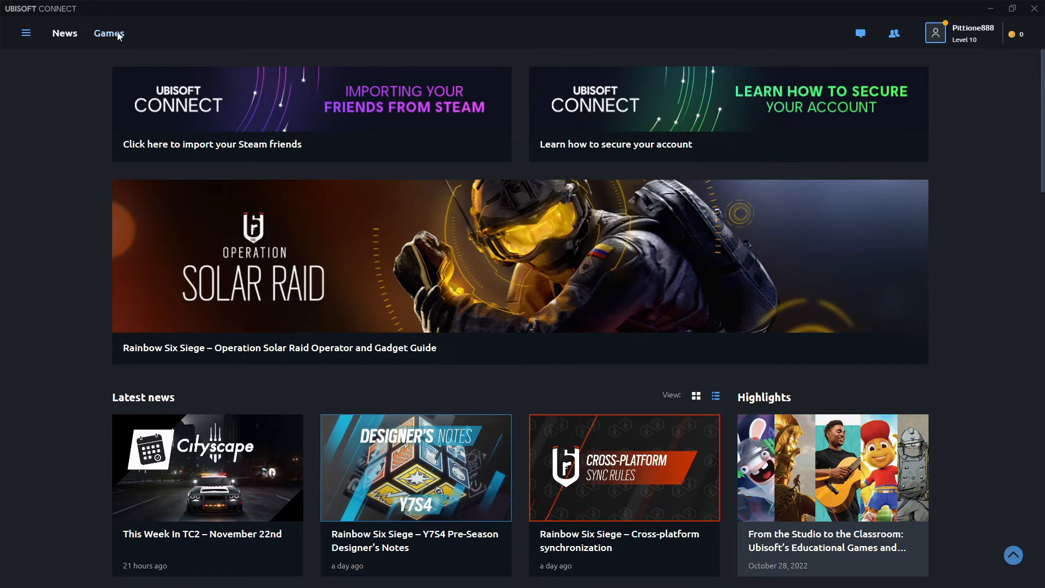
Bring up the context actions for the installed Assassin's Creed IV Black Flag tile in the Games library
{"action": "left_click", "coordinate": [108, 33]}
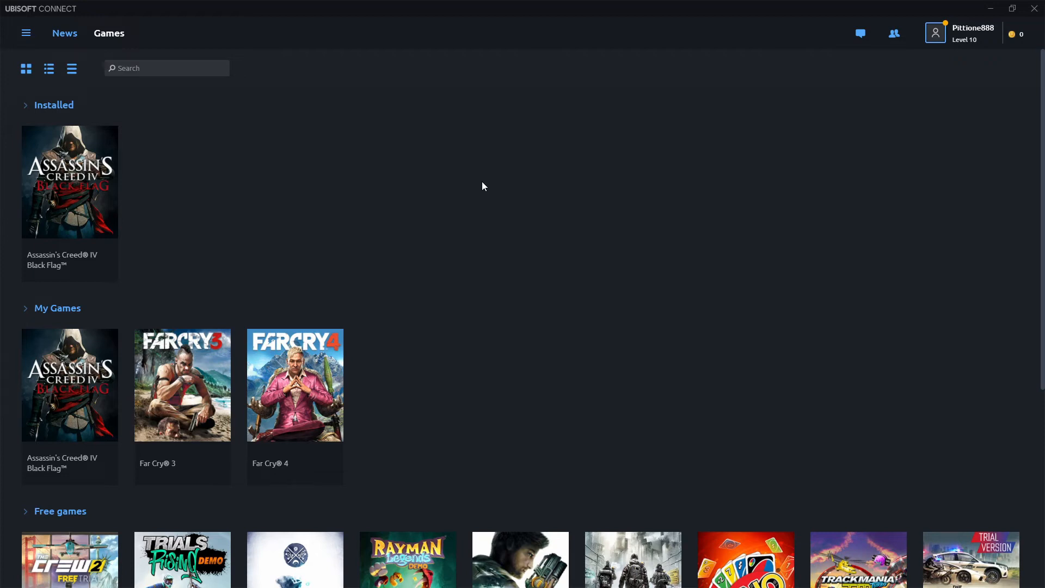
{"action": "mouse_move", "coordinate": [488, 237]}
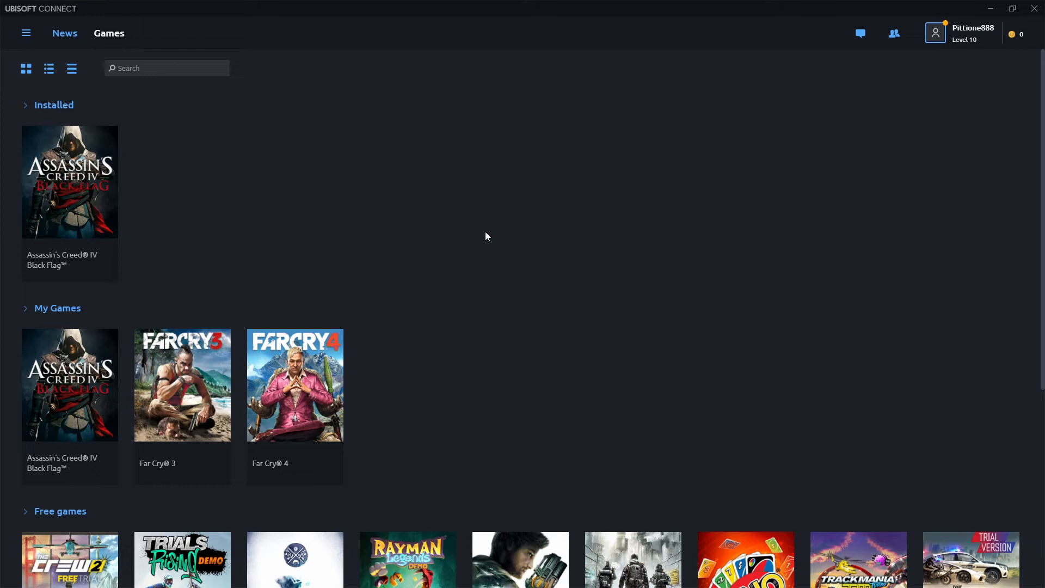
{"action": "mouse_move", "coordinate": [234, 179]}
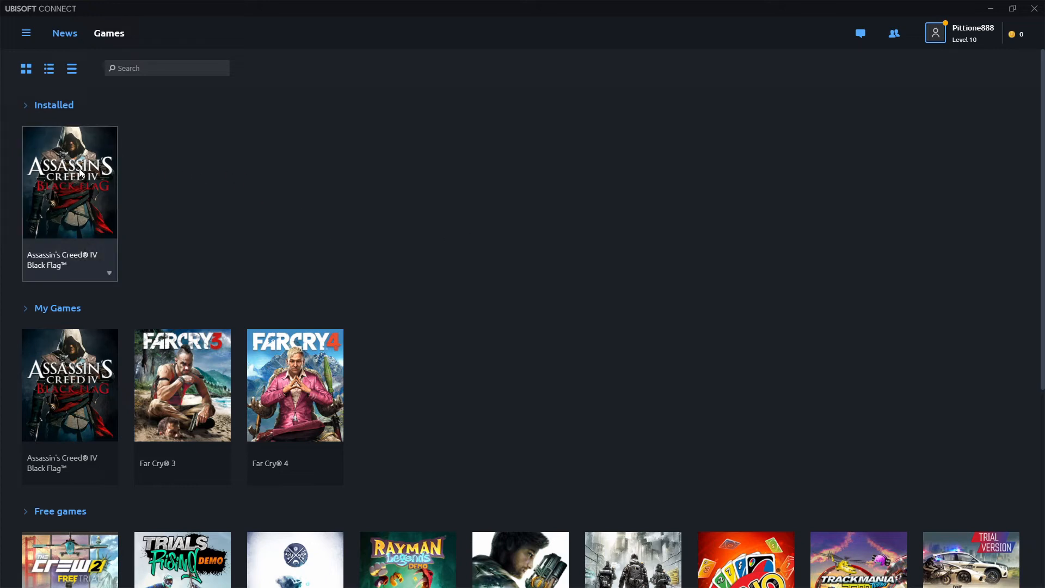
{"action": "right_click", "coordinate": [80, 173]}
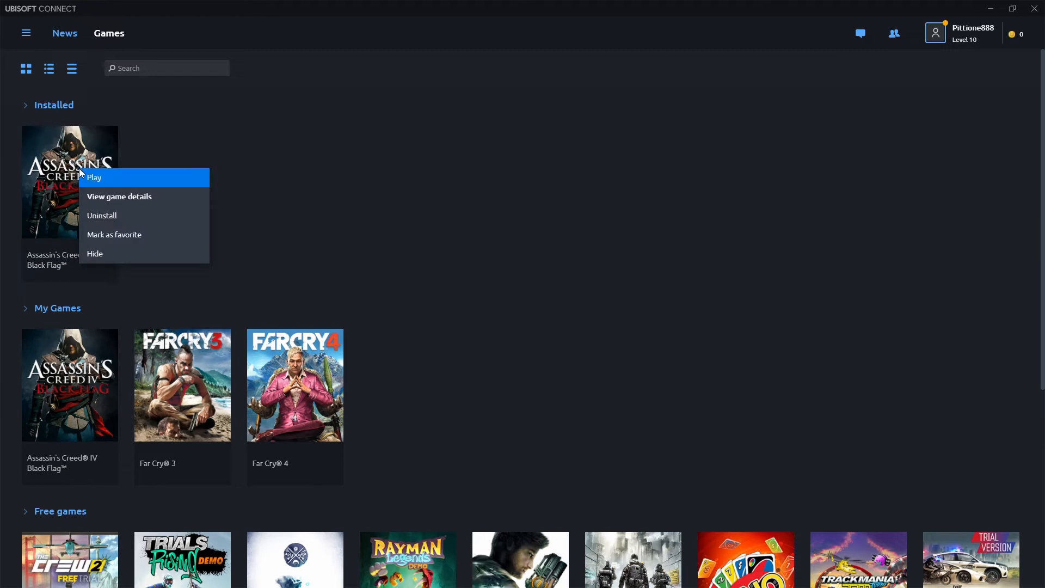
{"action": "mouse_move", "coordinate": [119, 196]}
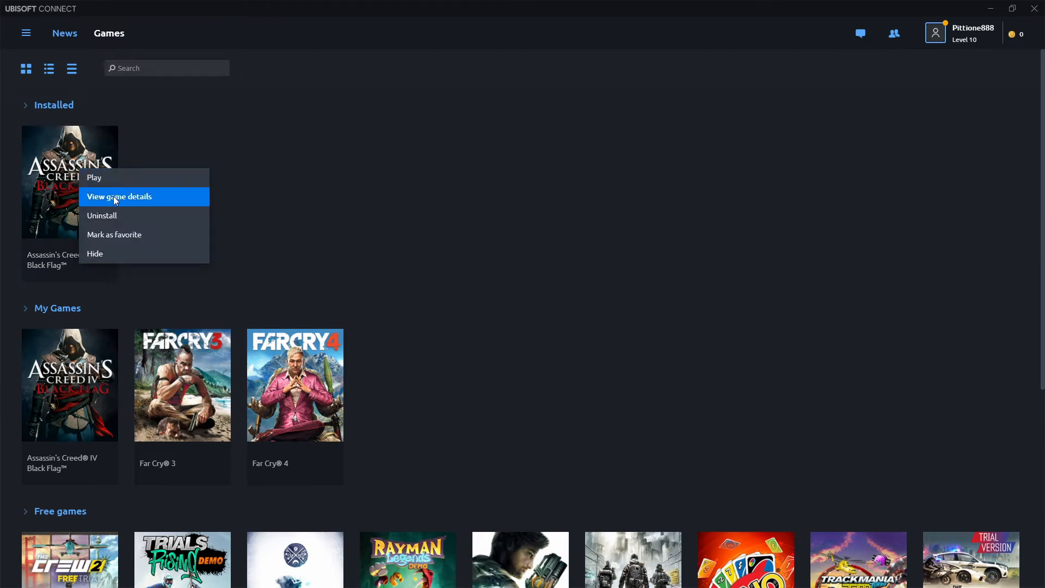
Go to Assassin's Creed IV Black Flag's overview page via View game details
{"action": "left_click", "coordinate": [119, 196]}
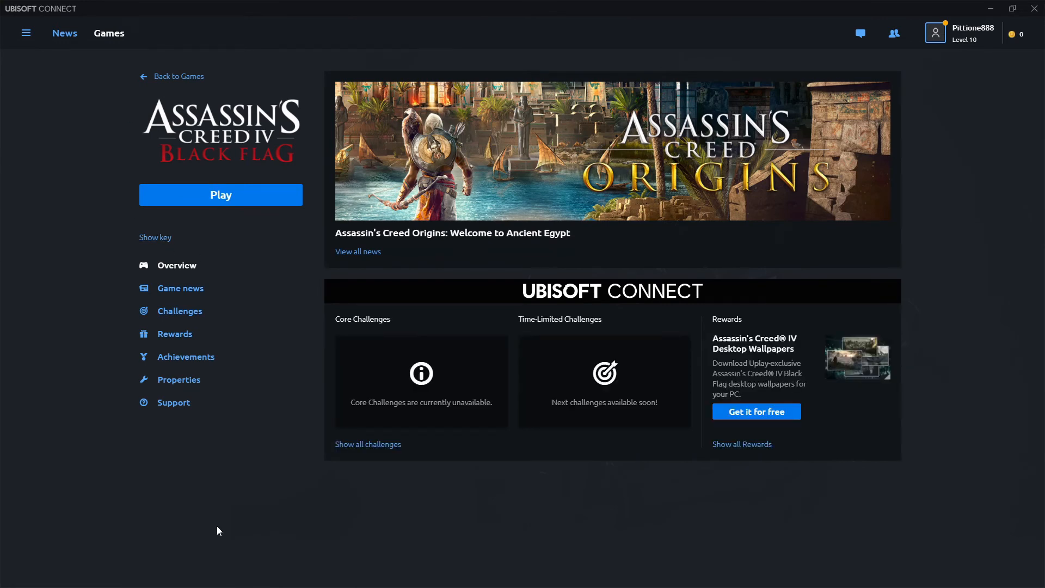
{"action": "mouse_move", "coordinate": [174, 395]}
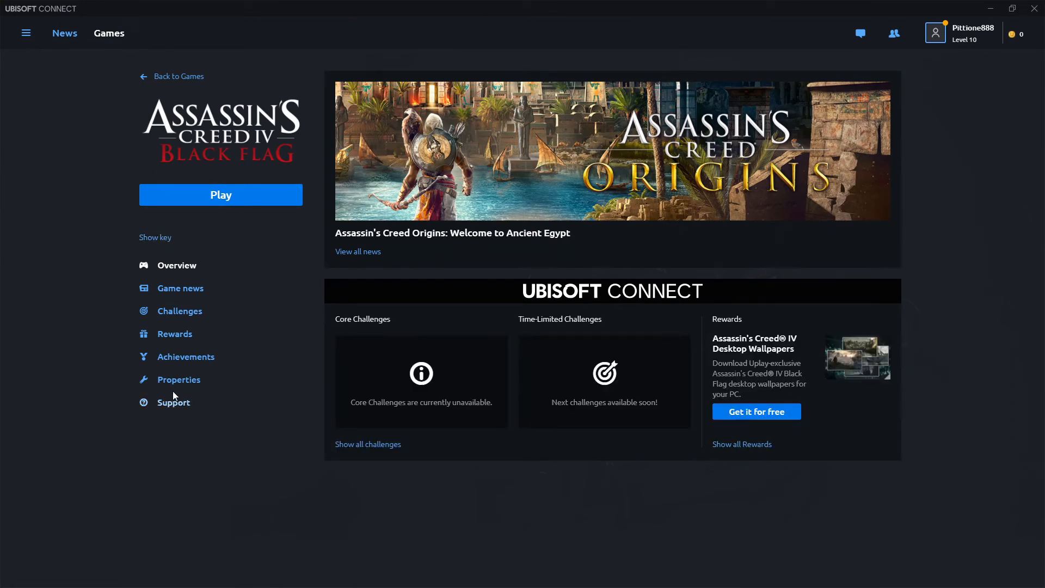
Show the game's Properties page with test-version unlocking and launch argument options
{"action": "left_click", "coordinate": [178, 378]}
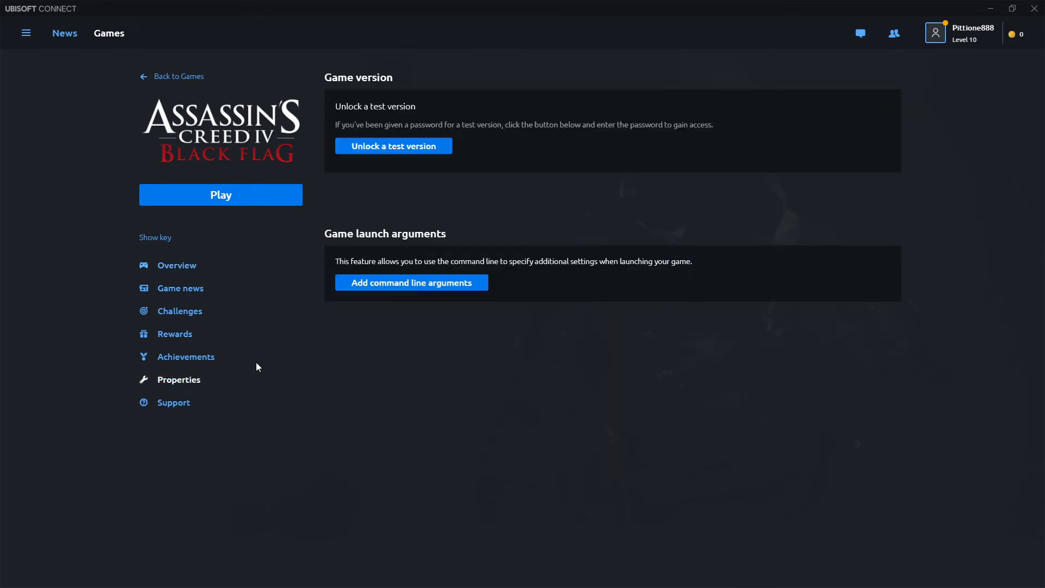
{"action": "mouse_move", "coordinate": [122, 129]}
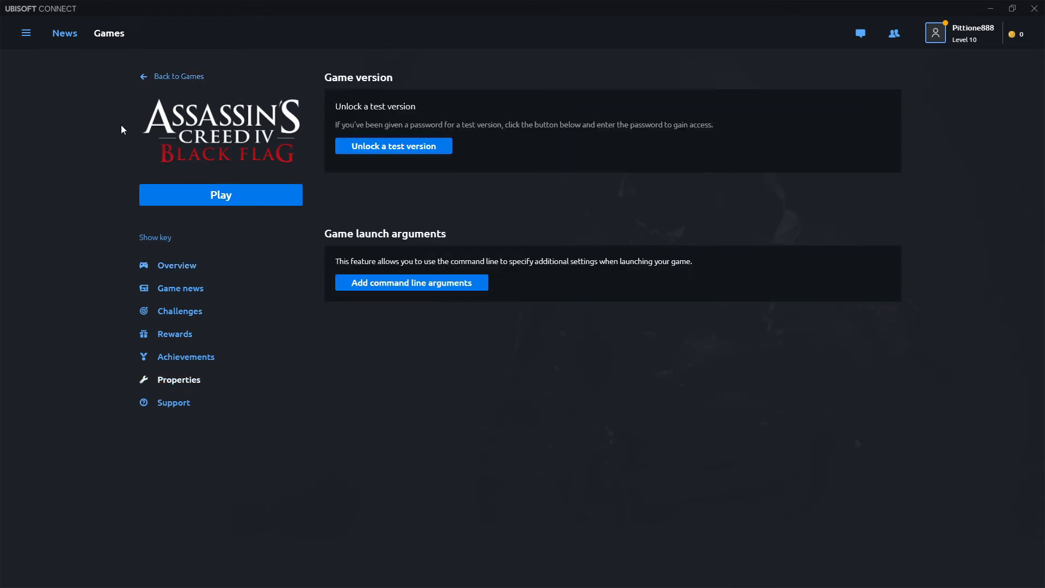
{"action": "mouse_move", "coordinate": [134, 199]}
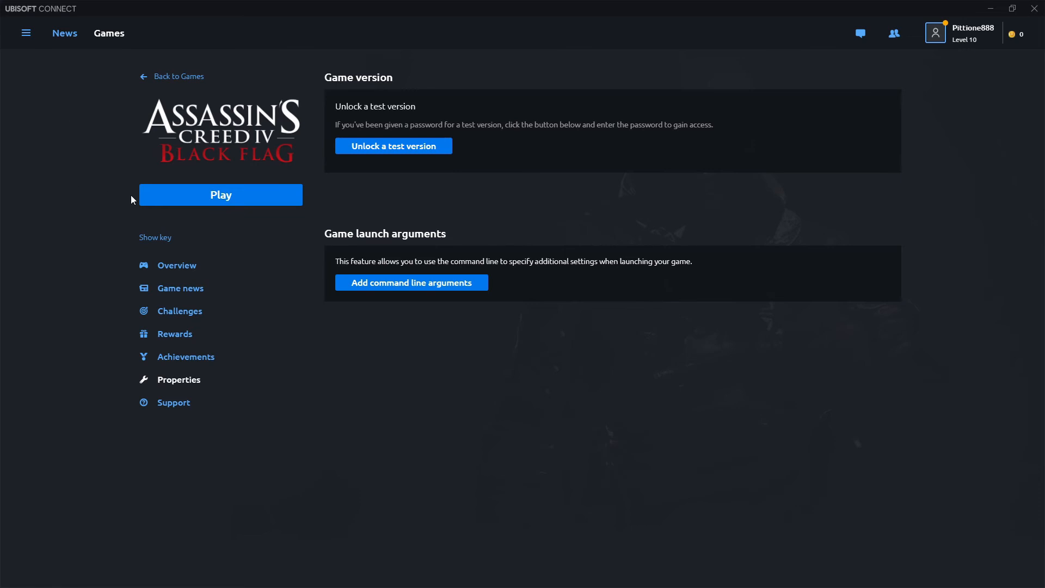
{"action": "mouse_move", "coordinate": [243, 101]}
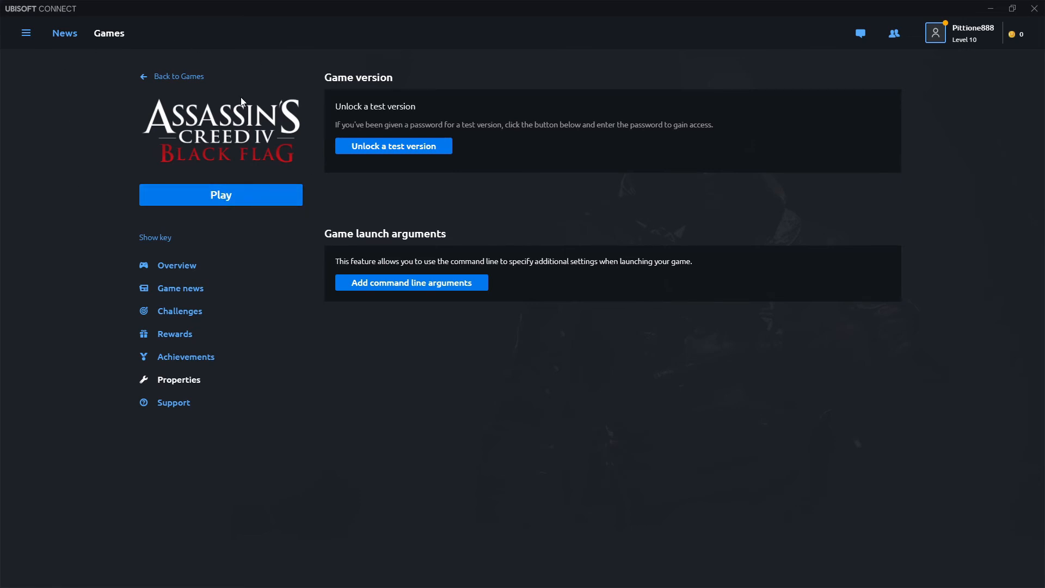
{"action": "mouse_move", "coordinate": [681, 371]}
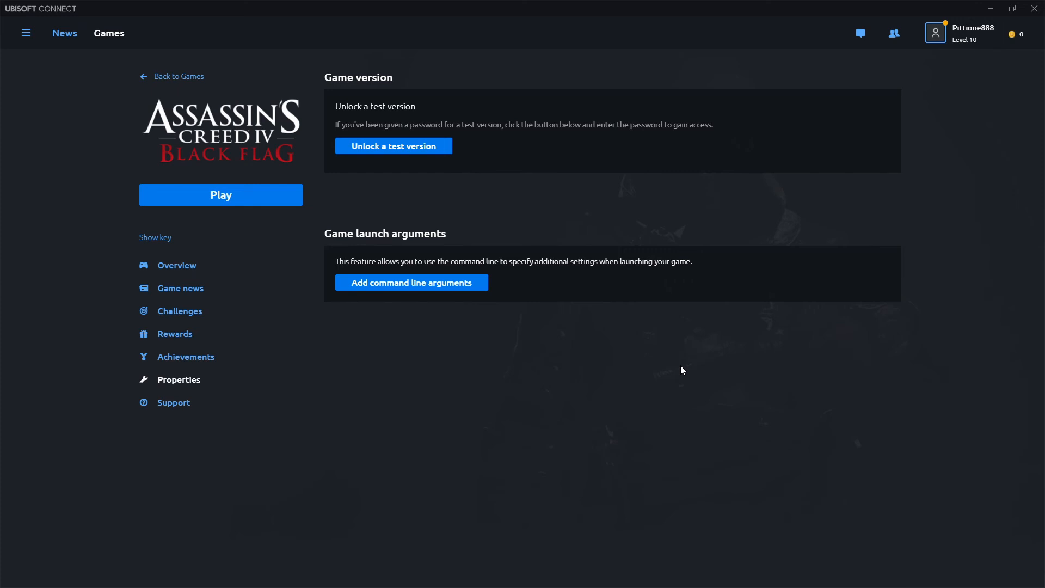
{"action": "mouse_move", "coordinate": [666, 358]}
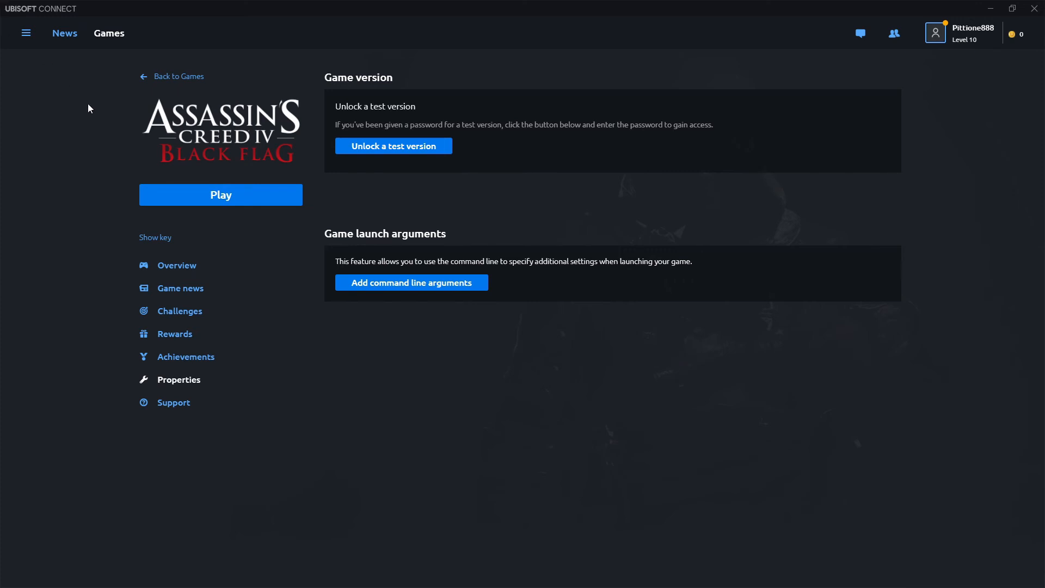
{"action": "mouse_move", "coordinate": [594, 301]}
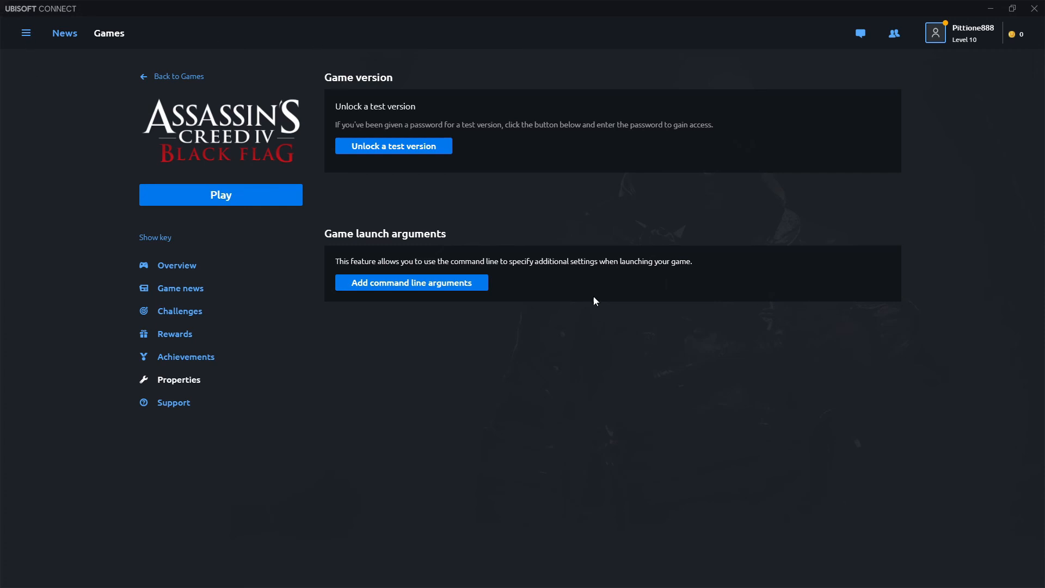
{"action": "mouse_move", "coordinate": [431, 338]}
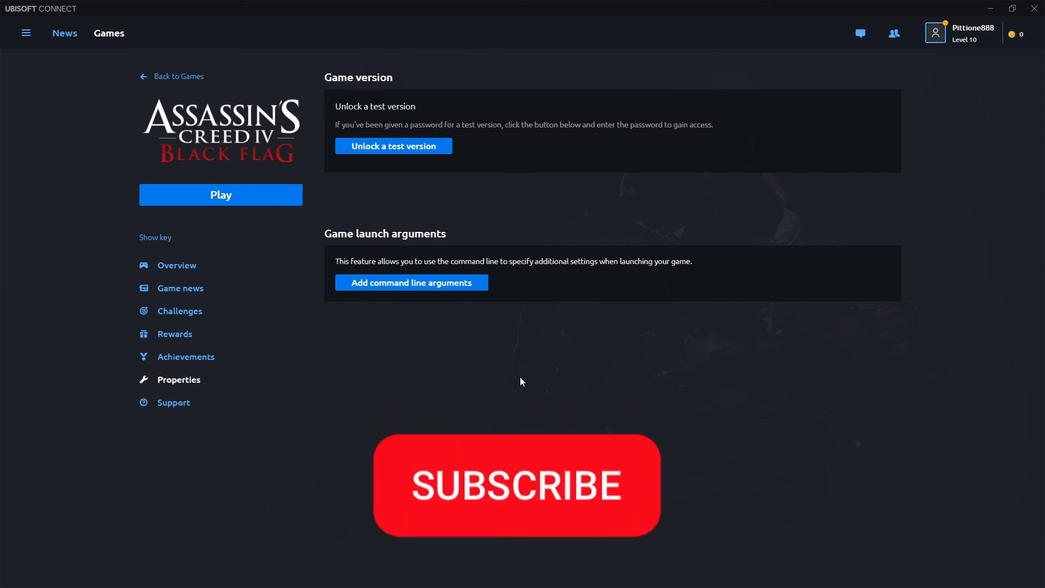
{"action": "left_click", "coordinate": [516, 486]}
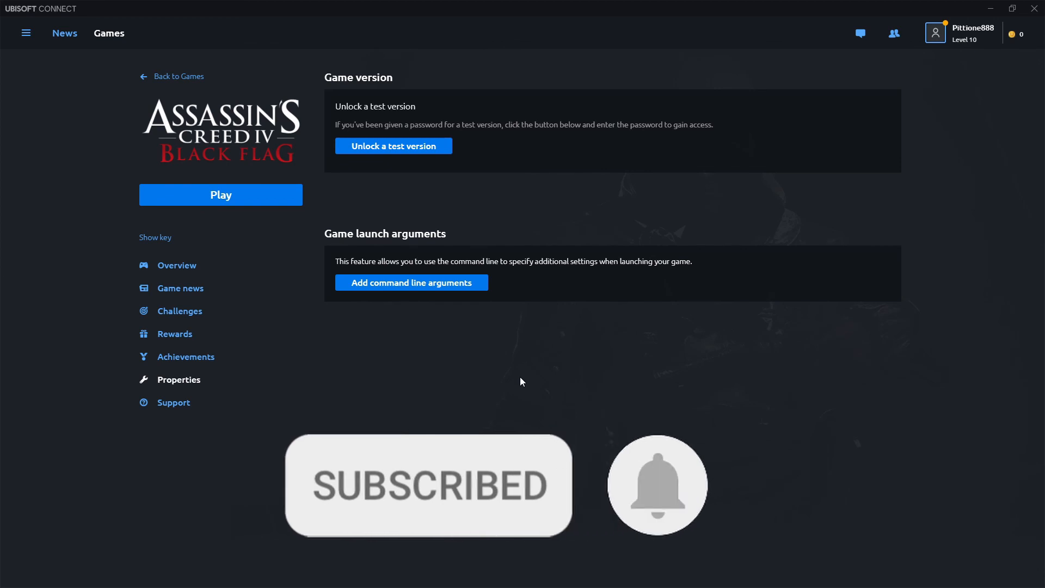